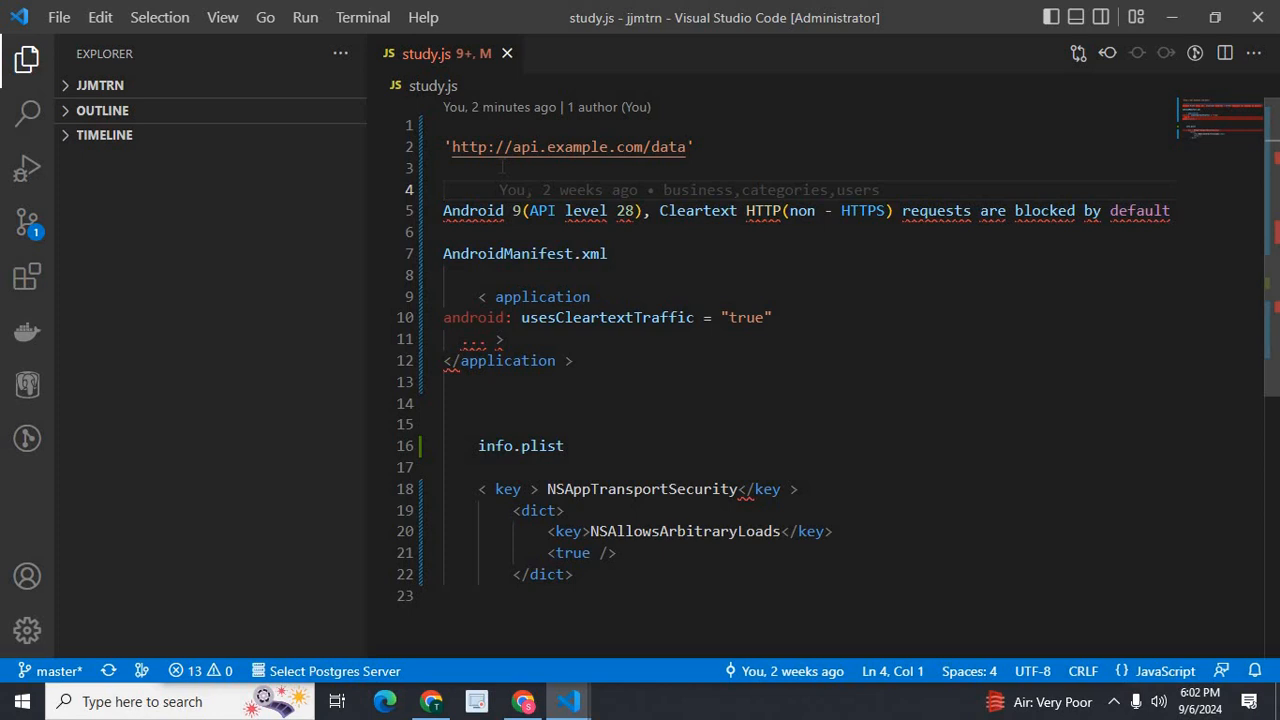
{"action": "mouse_move", "coordinate": [568, 148]}
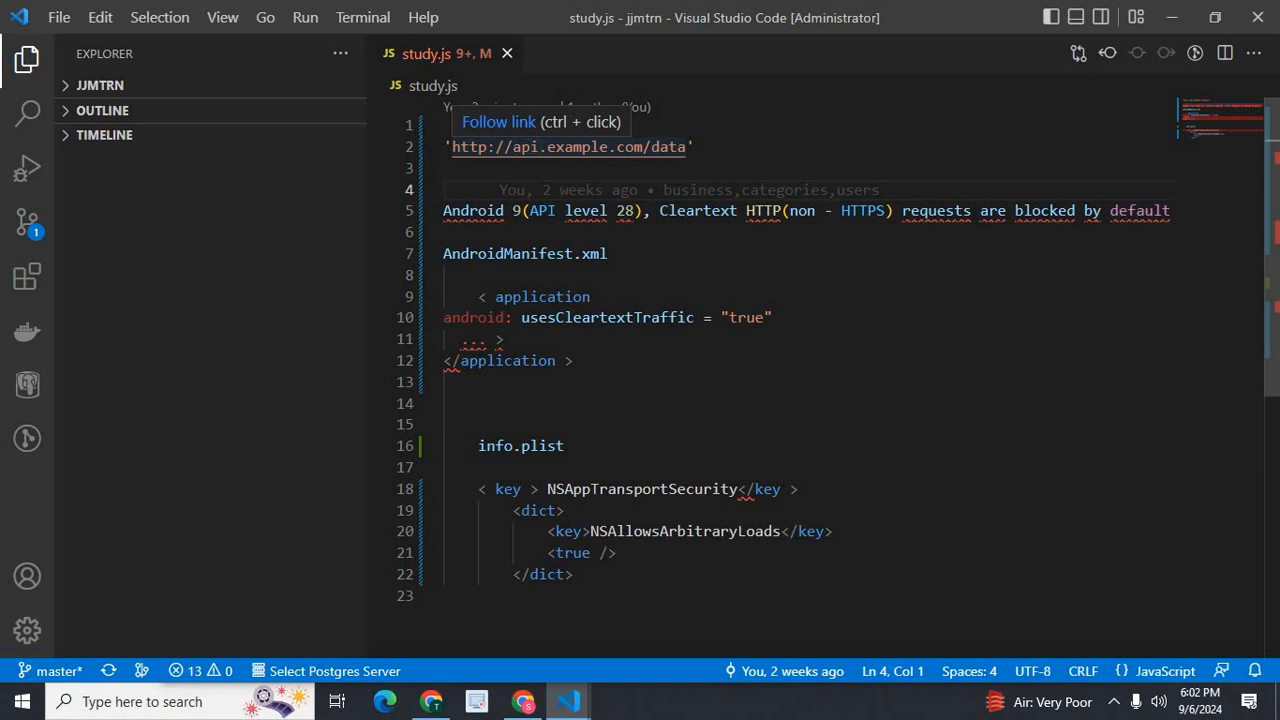